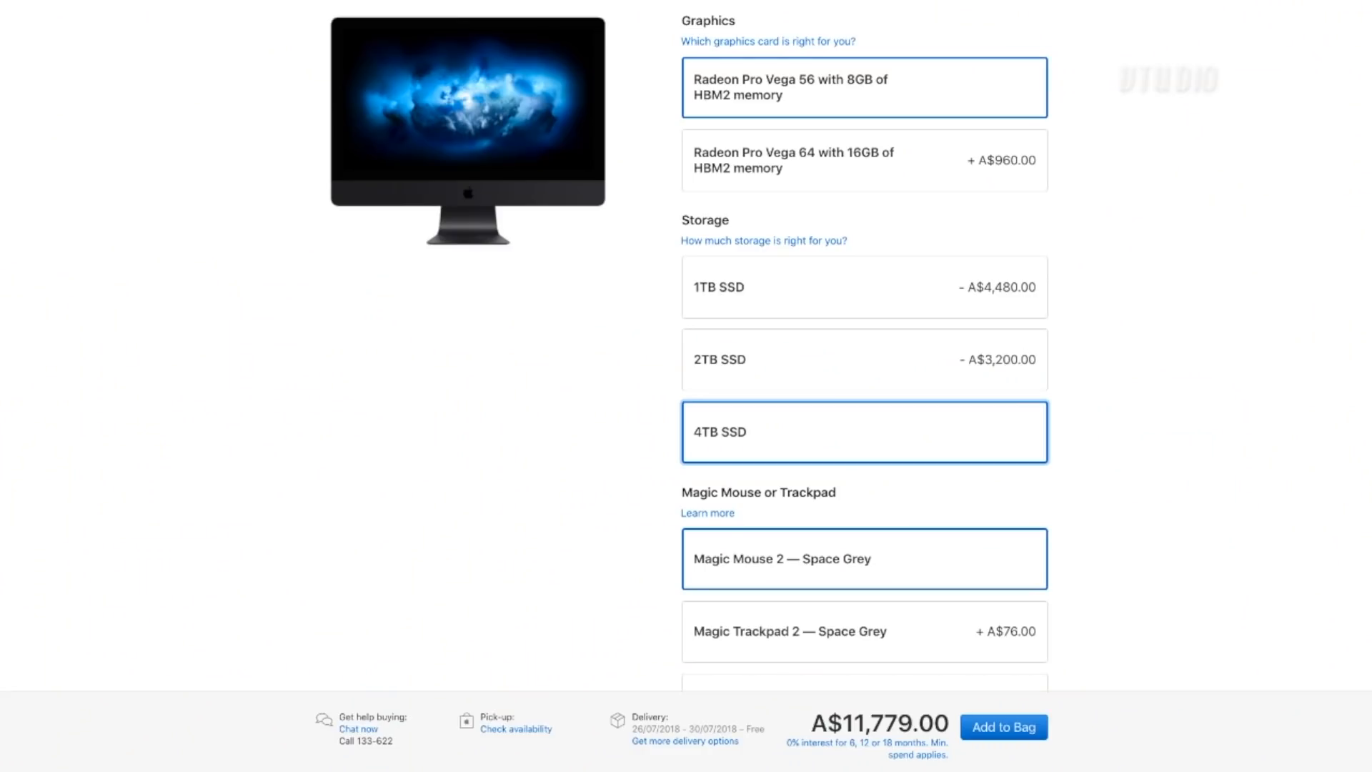
scroll("up", 3)
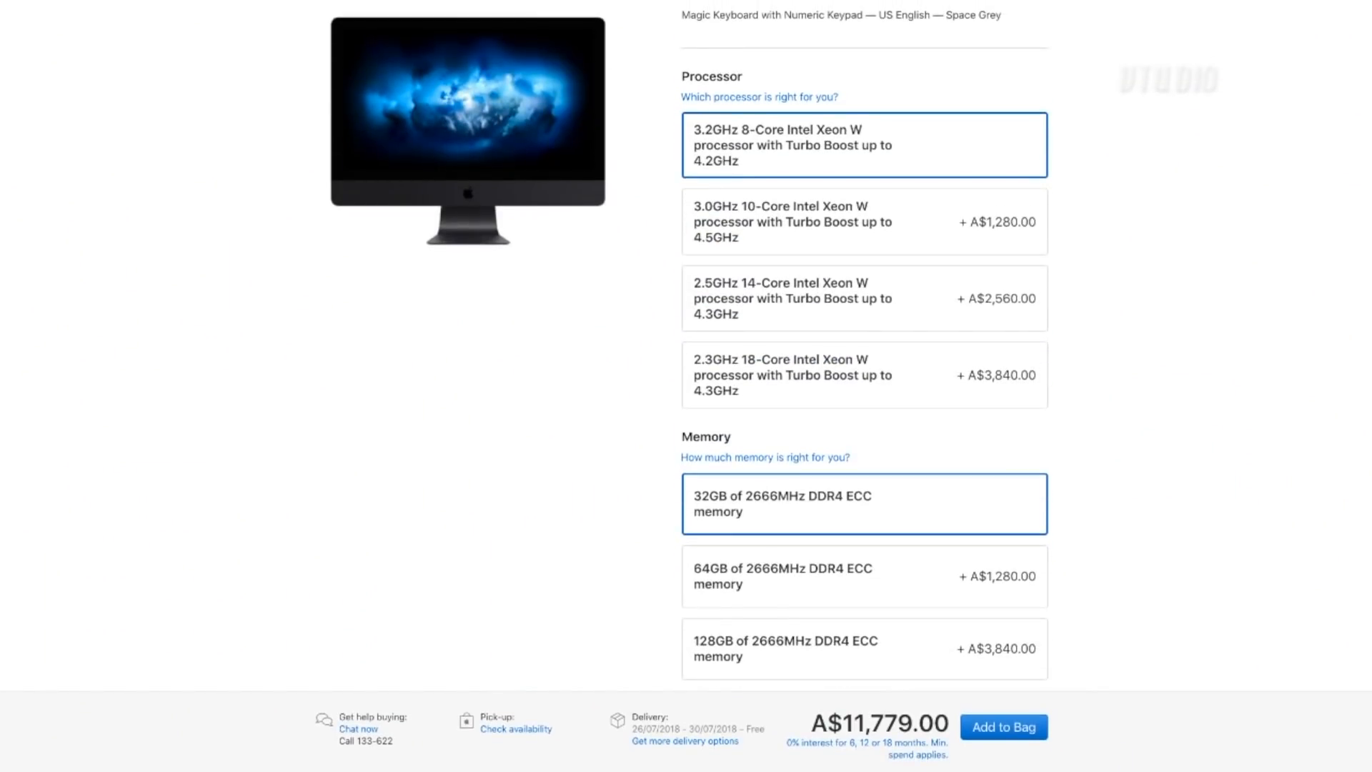
mouse_move(761, 158)
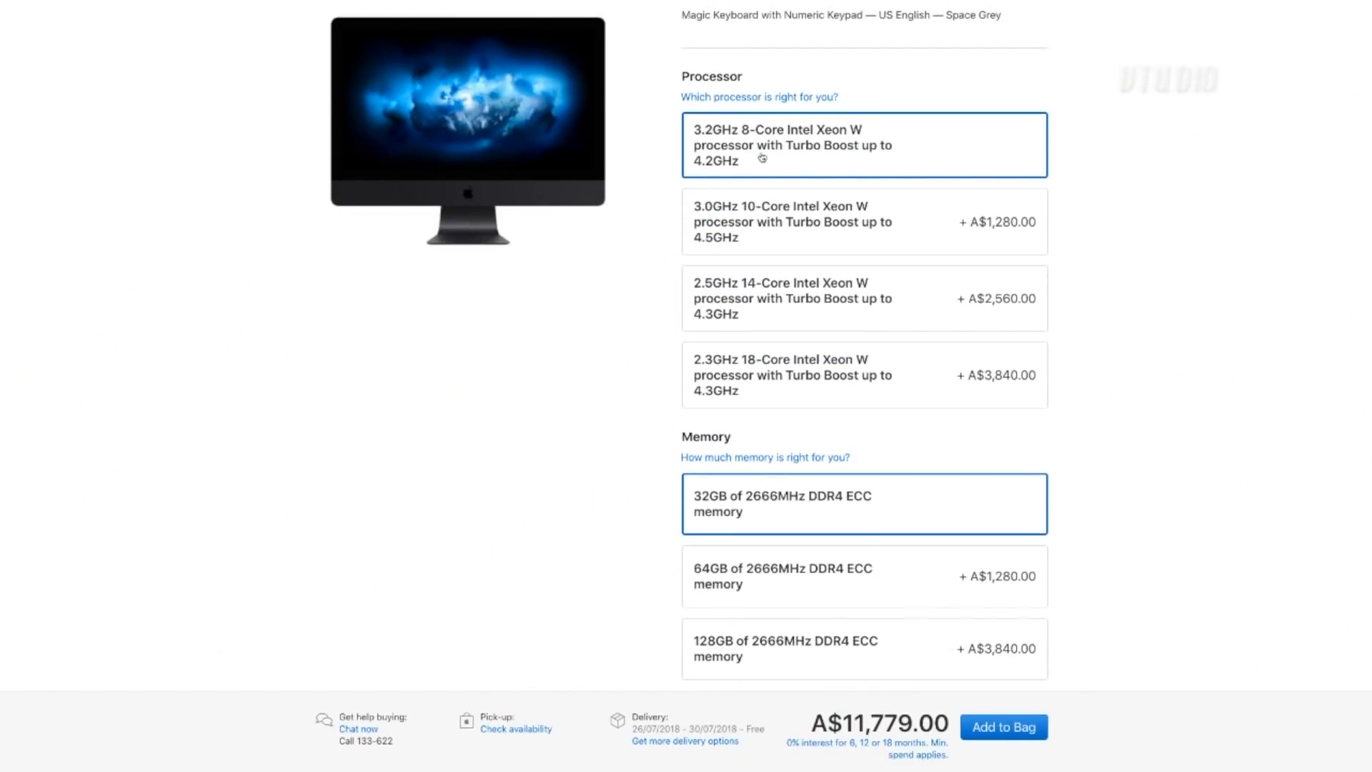
mouse_move(829, 149)
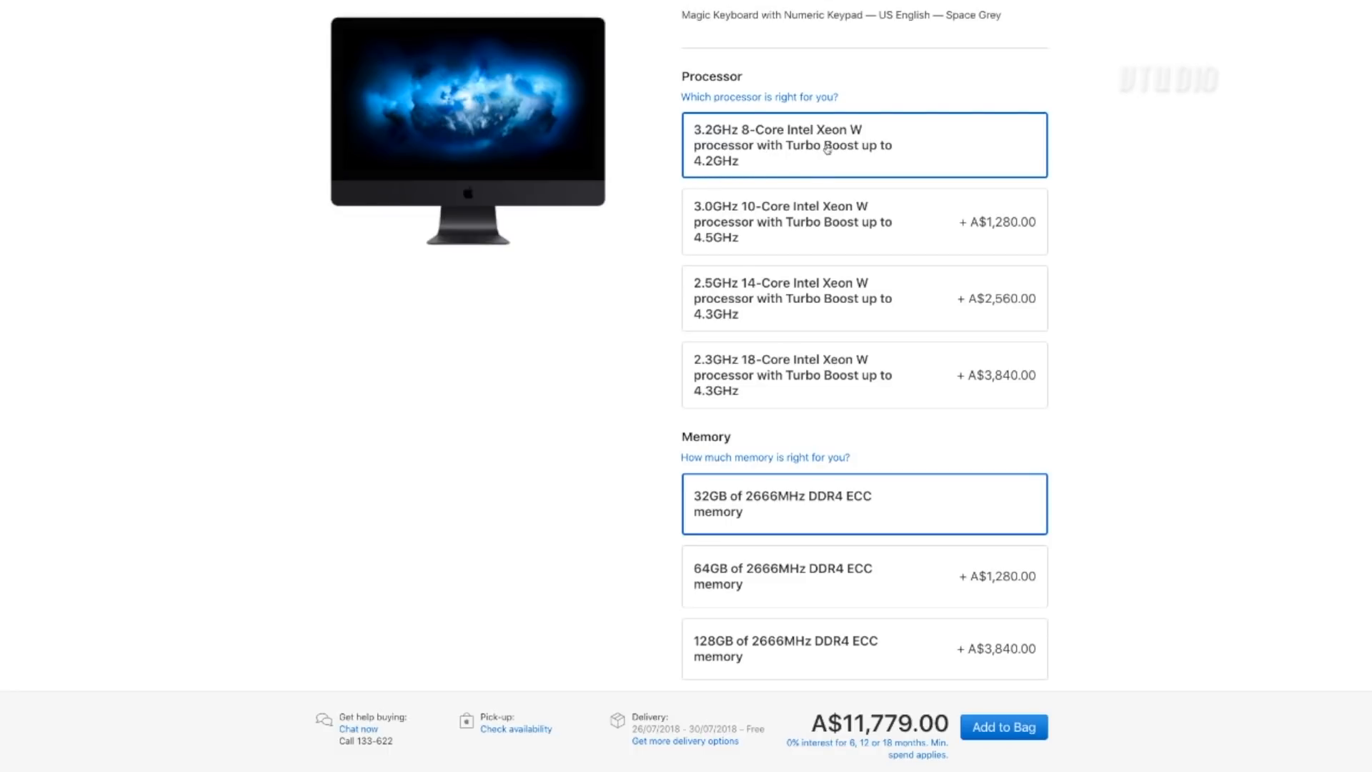